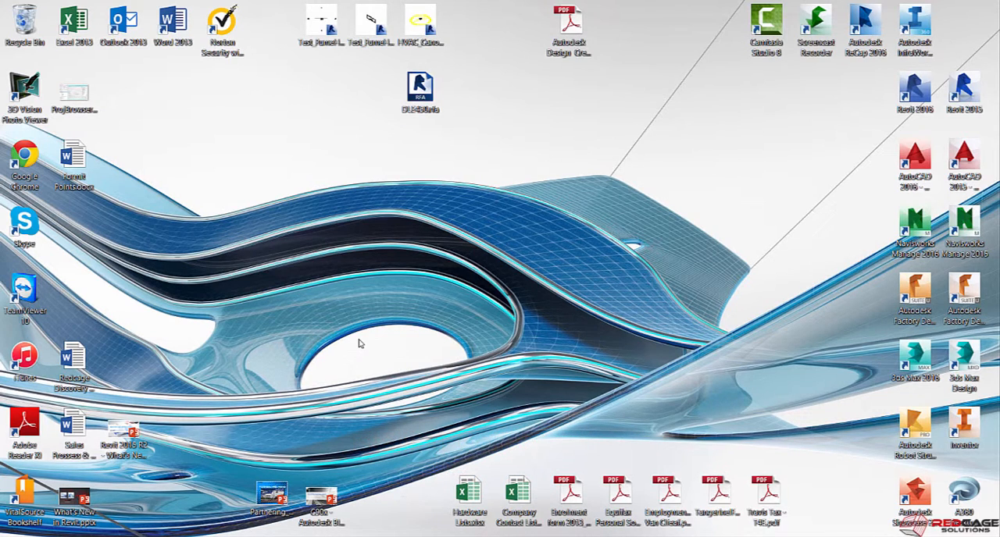
pyautogui.moveTo(319, 264)
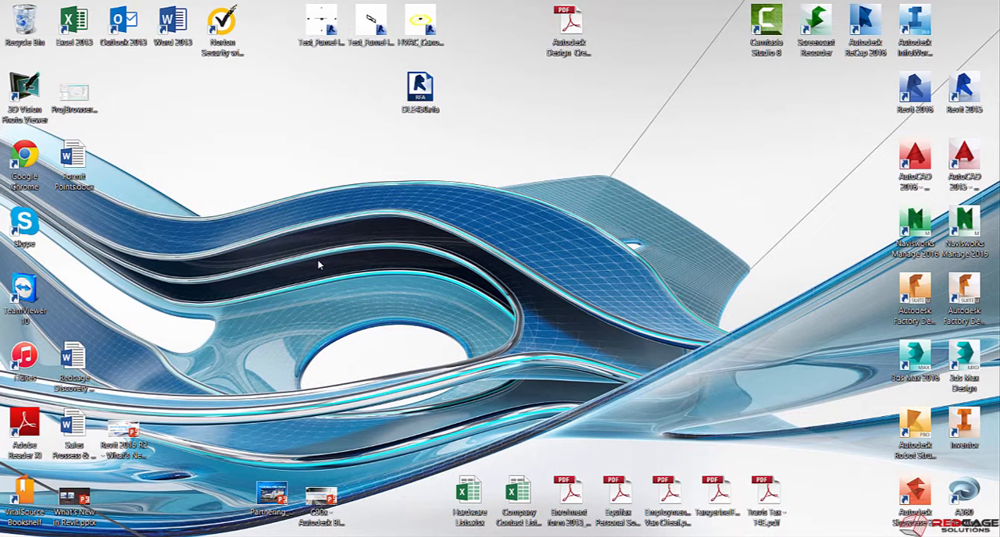
pyautogui.moveTo(297, 280)
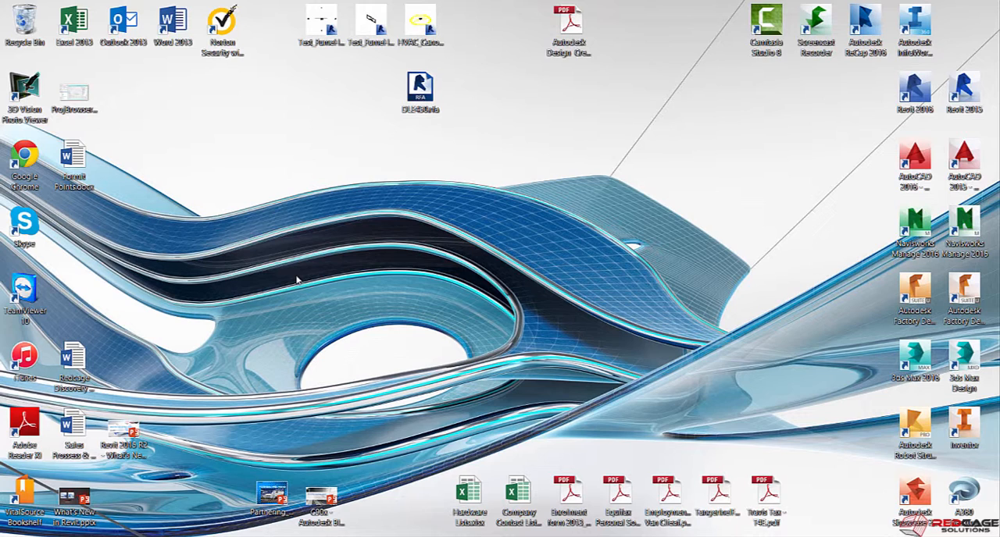
pyautogui.moveTo(284, 297)
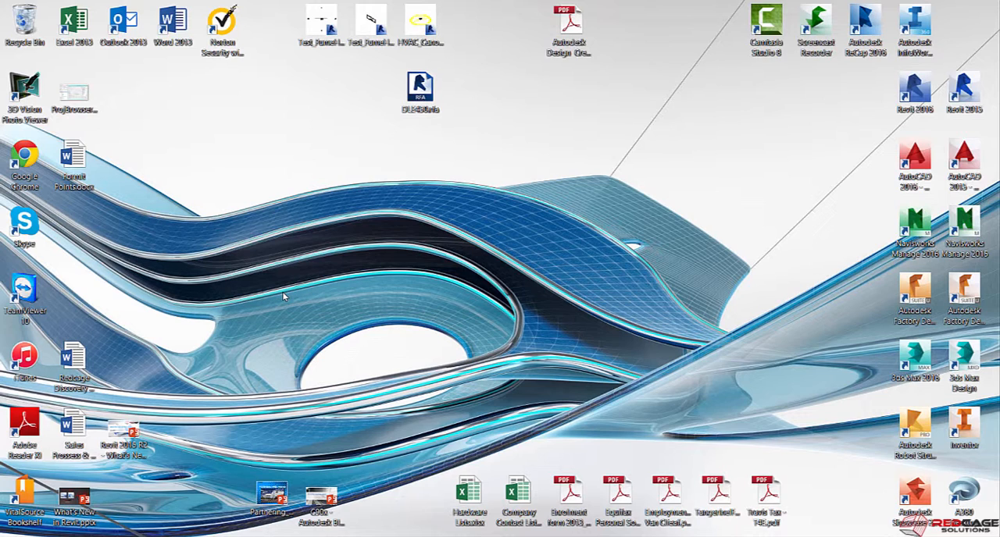
pyautogui.moveTo(305, 247)
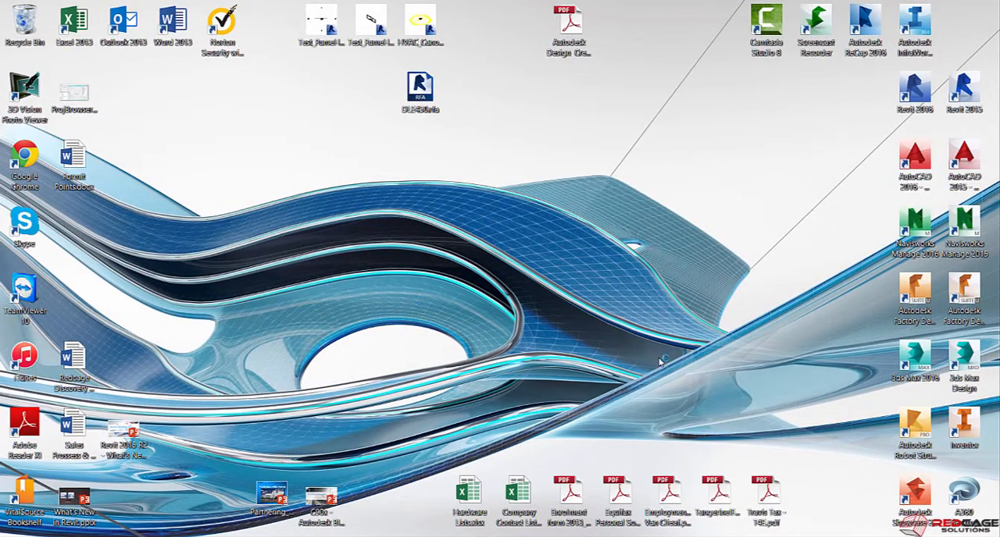
pyautogui.moveTo(400, 314)
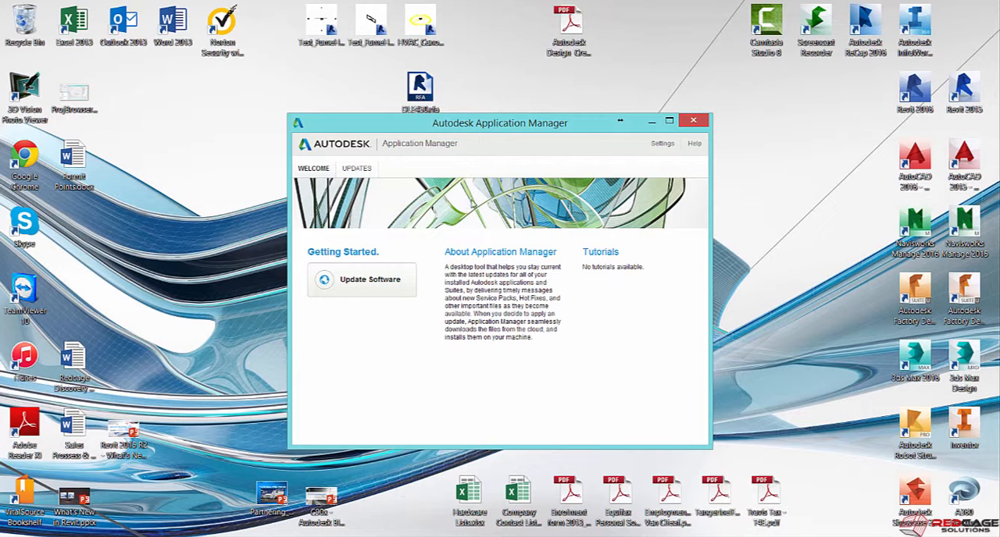
# - Show the available updates list and review the Last Month Revit 2016 entries
pyautogui.click(356, 169)
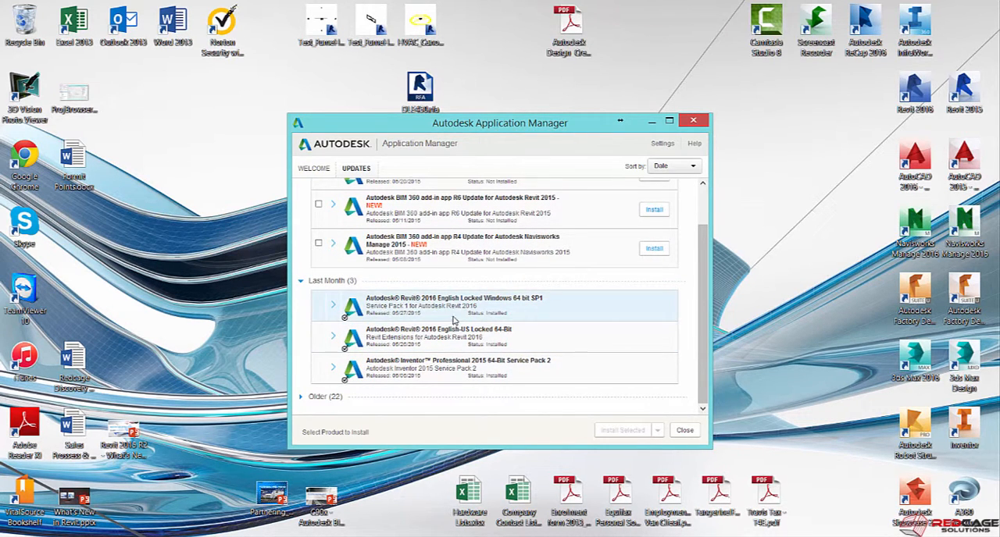
pyautogui.moveTo(516, 328)
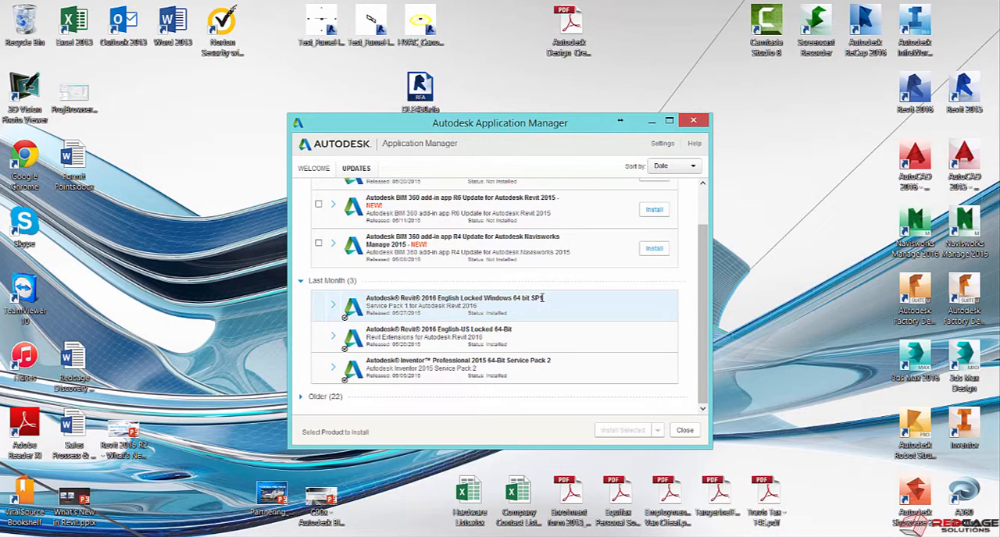
pyautogui.moveTo(525, 316)
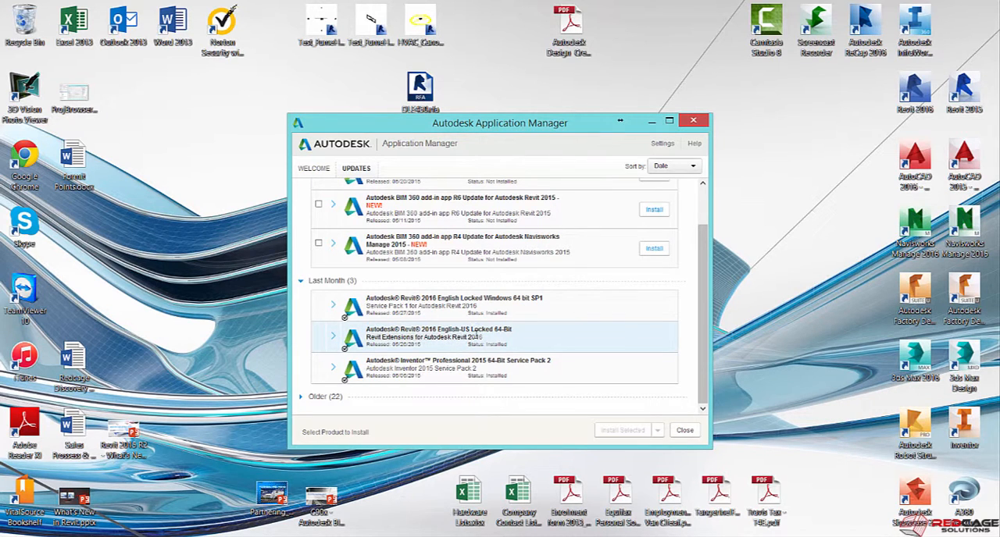
pyautogui.click(333, 304)
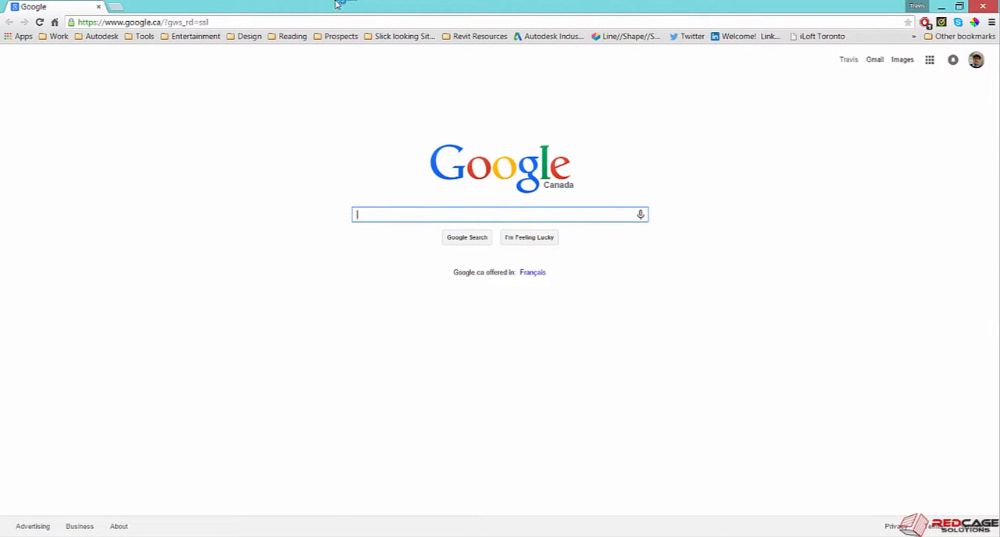
# - Search Google for 'autode', reach autodesk.ca and load the Revit product overview page
pyautogui.write('autodesk')
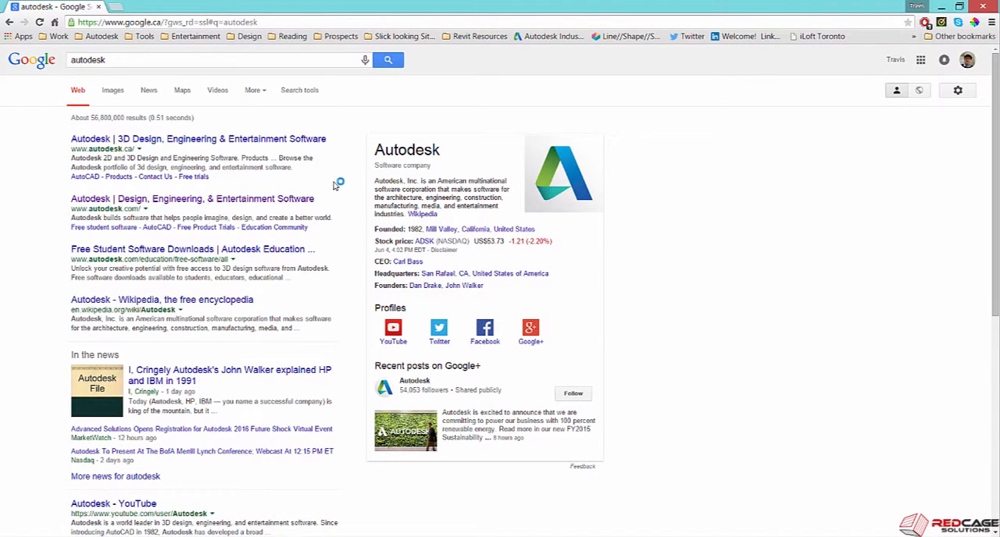
pyautogui.click(197, 139)
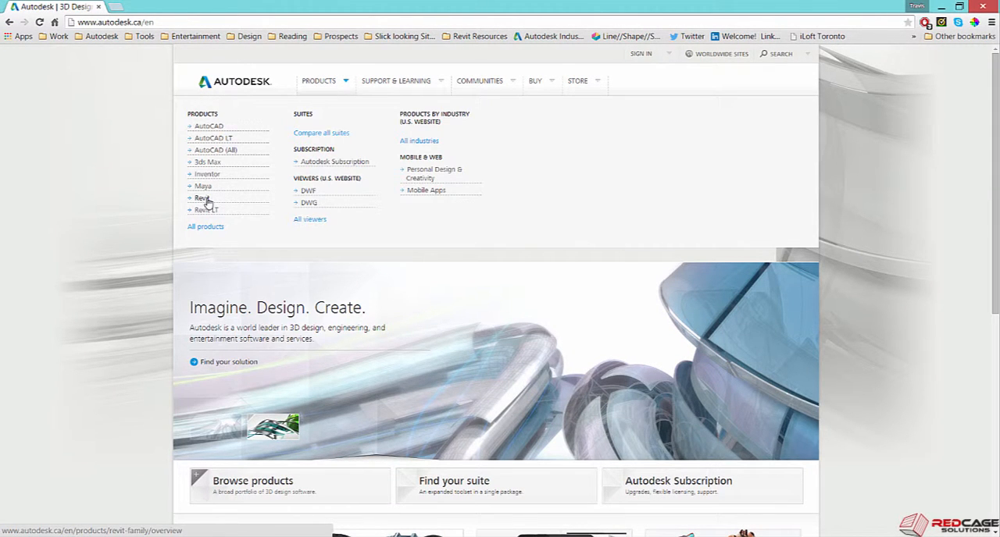
pyautogui.click(203, 197)
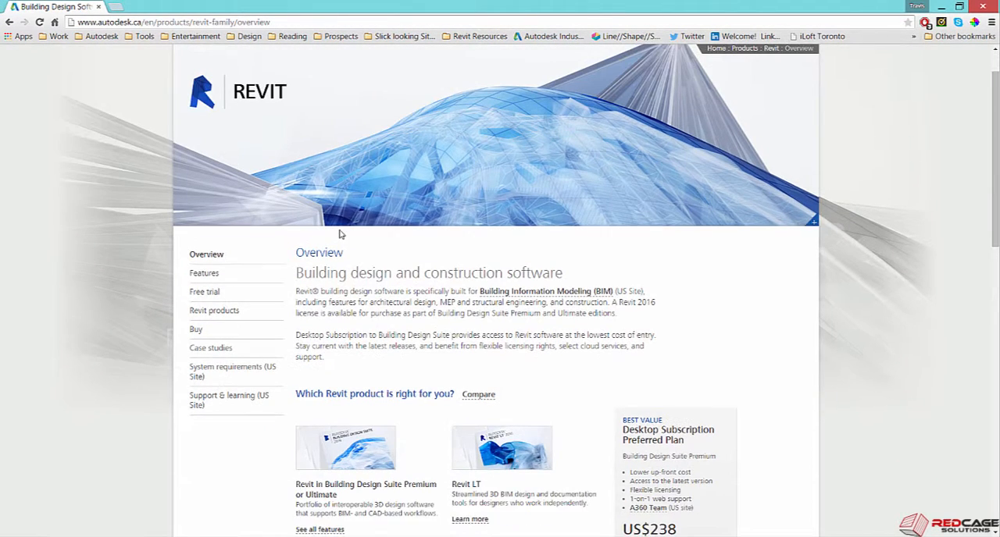
pyautogui.scroll(3)
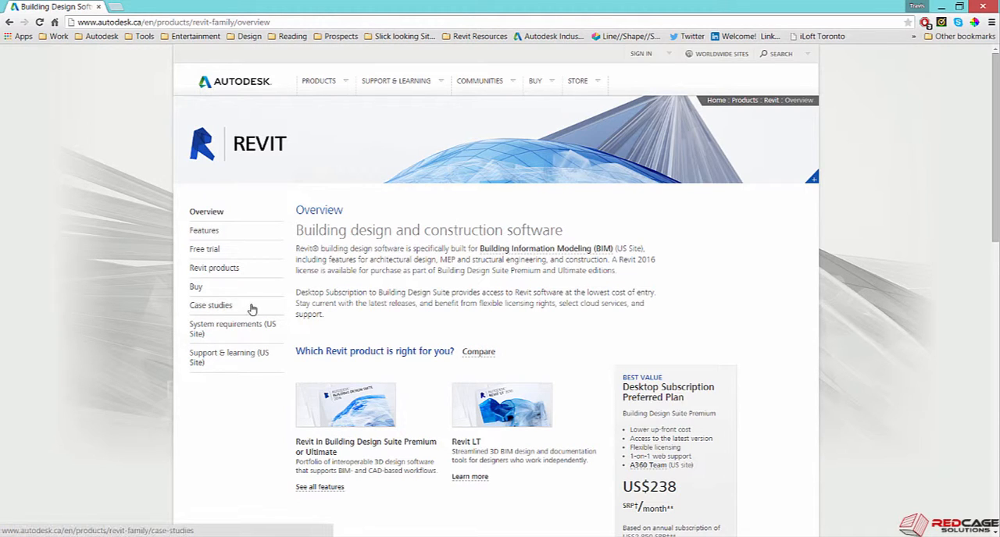
pyautogui.moveTo(228, 358)
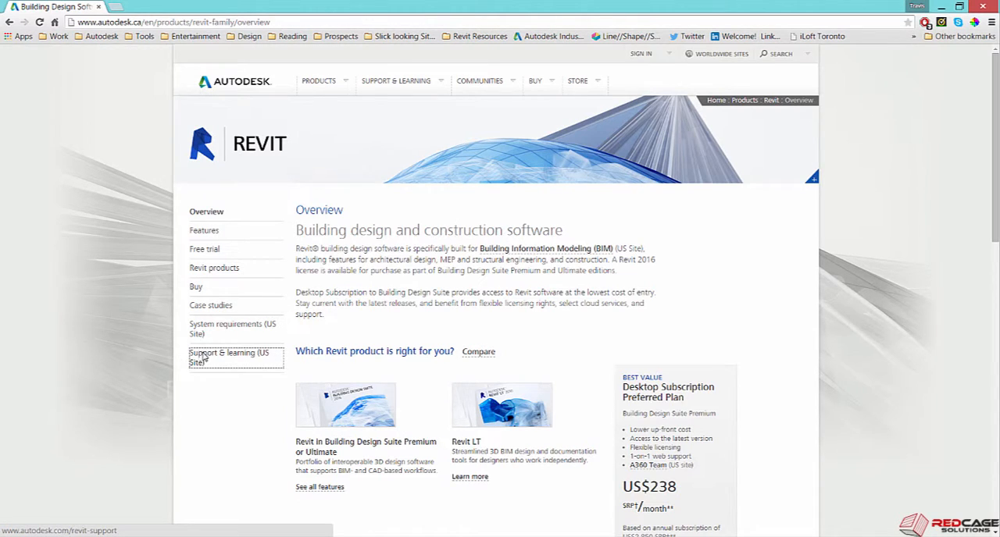
# - Go through Revit support and learning to the Revit products Downloads page
pyautogui.click(228, 356)
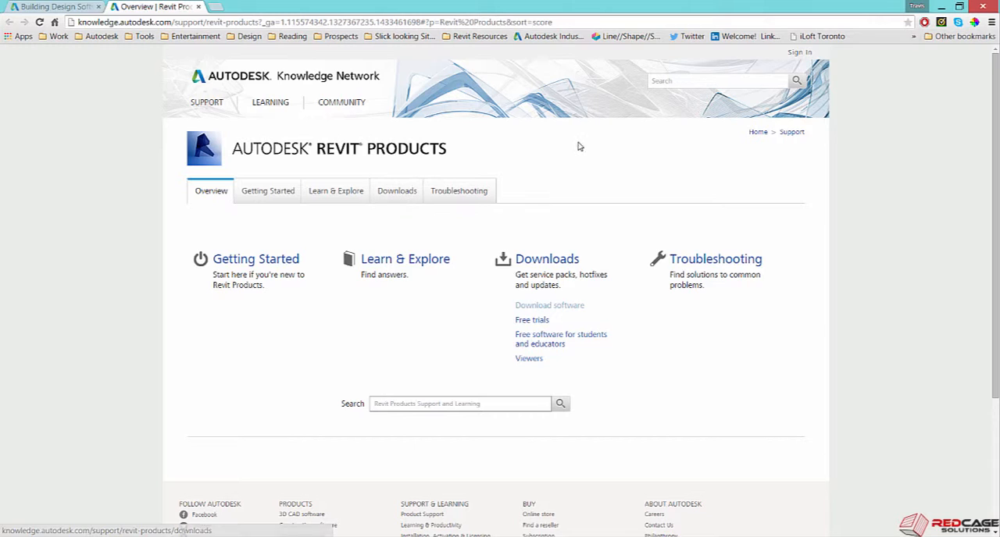
pyautogui.moveTo(650, 128)
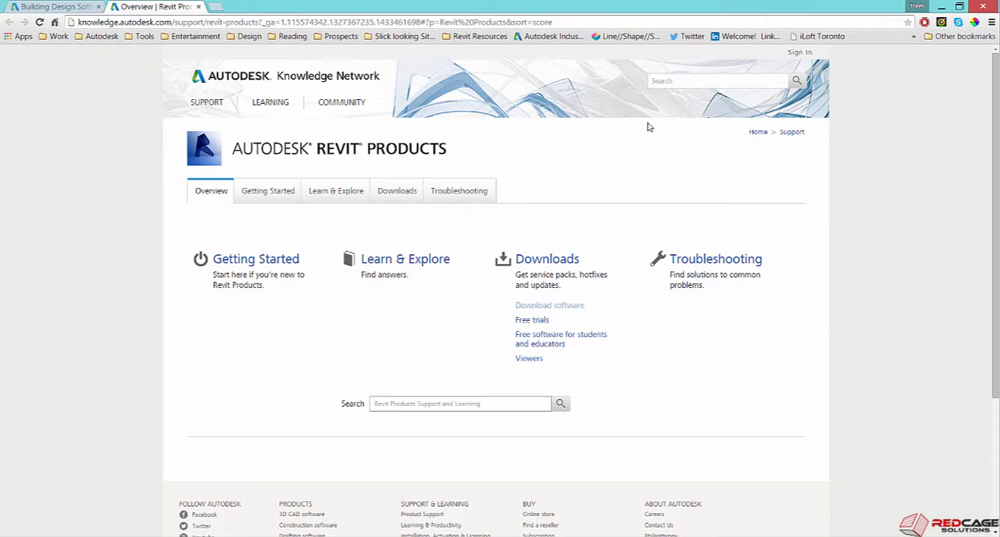
pyautogui.moveTo(197, 450)
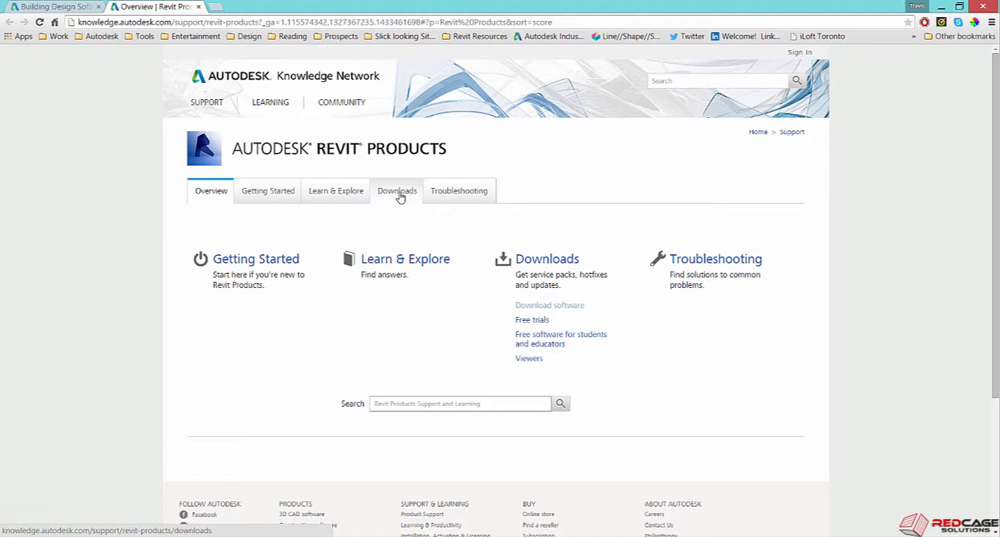
pyautogui.click(397, 191)
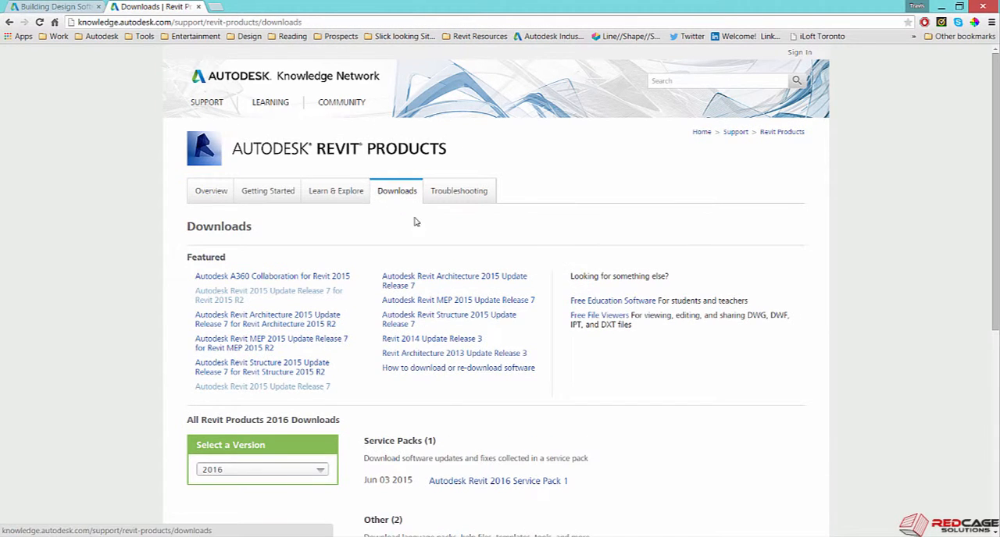
pyautogui.scroll(-3)
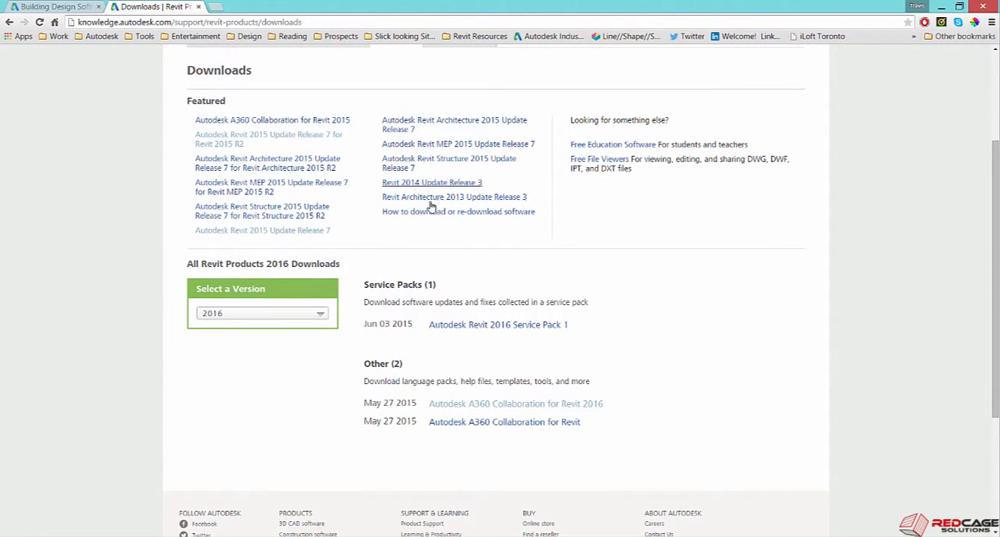
pyautogui.moveTo(362, 253)
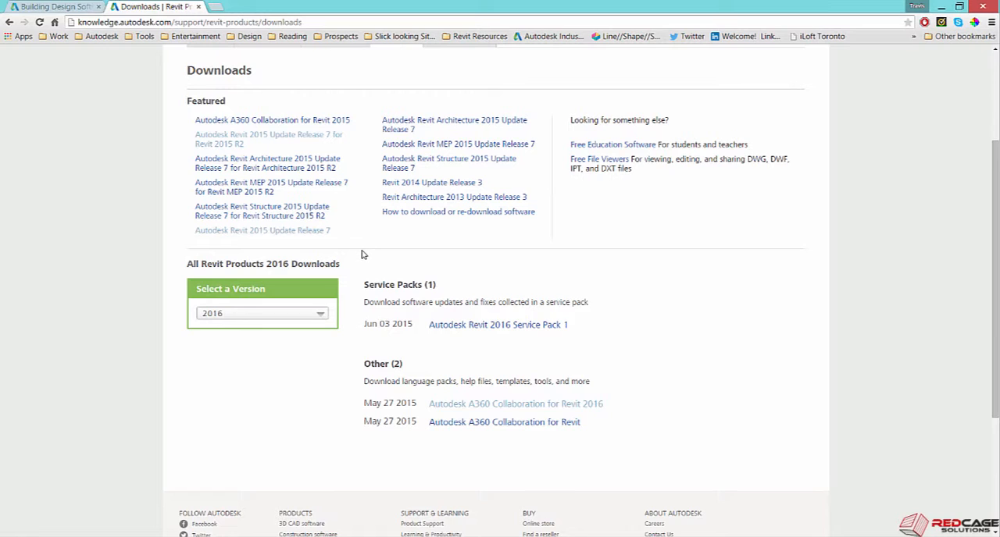
pyautogui.moveTo(359, 297)
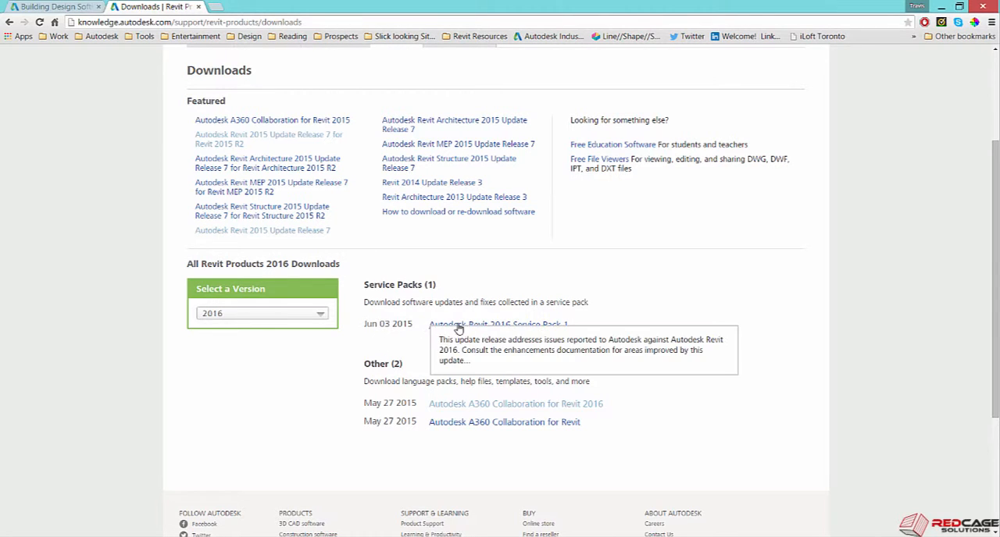
pyautogui.moveTo(566, 325)
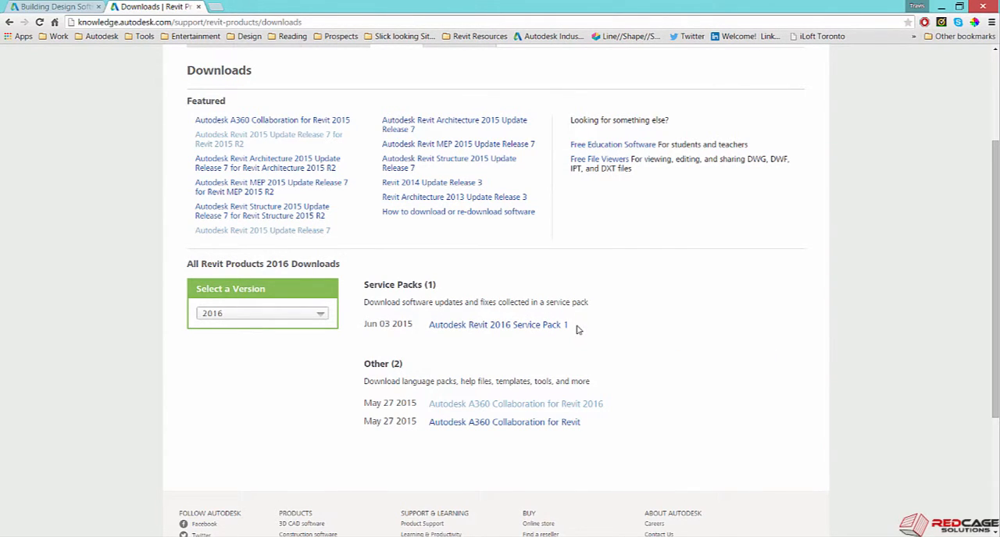
pyautogui.moveTo(487, 325)
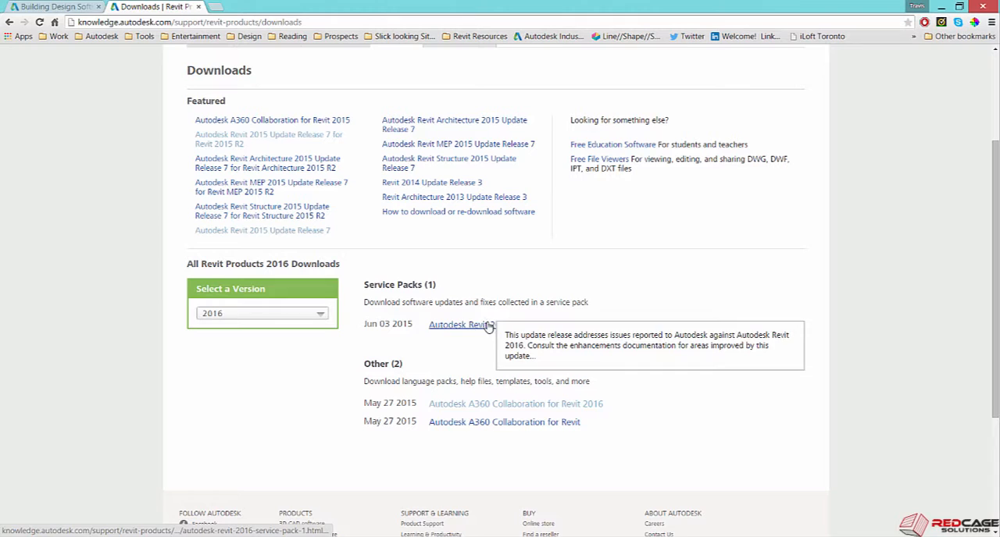
pyautogui.moveTo(460, 403)
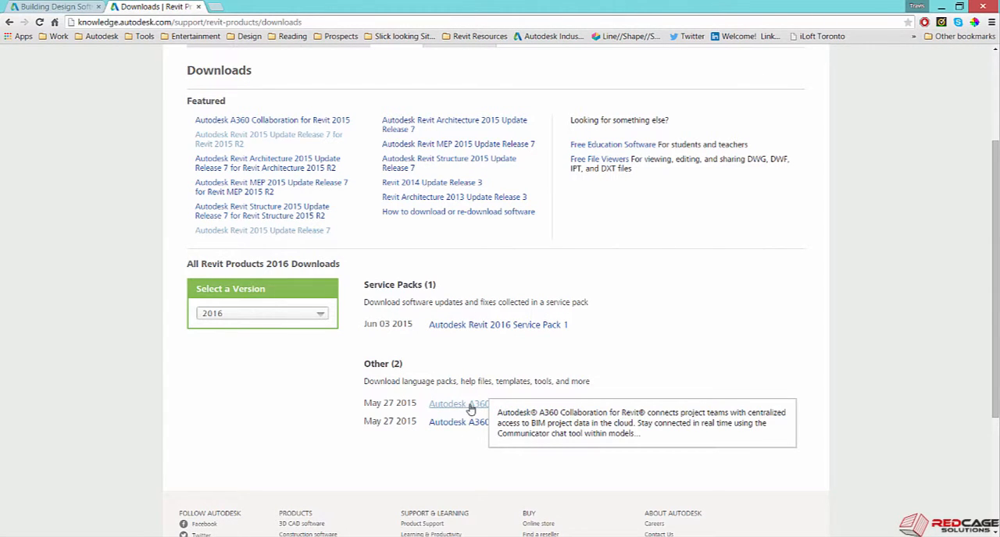
pyautogui.moveTo(422, 463)
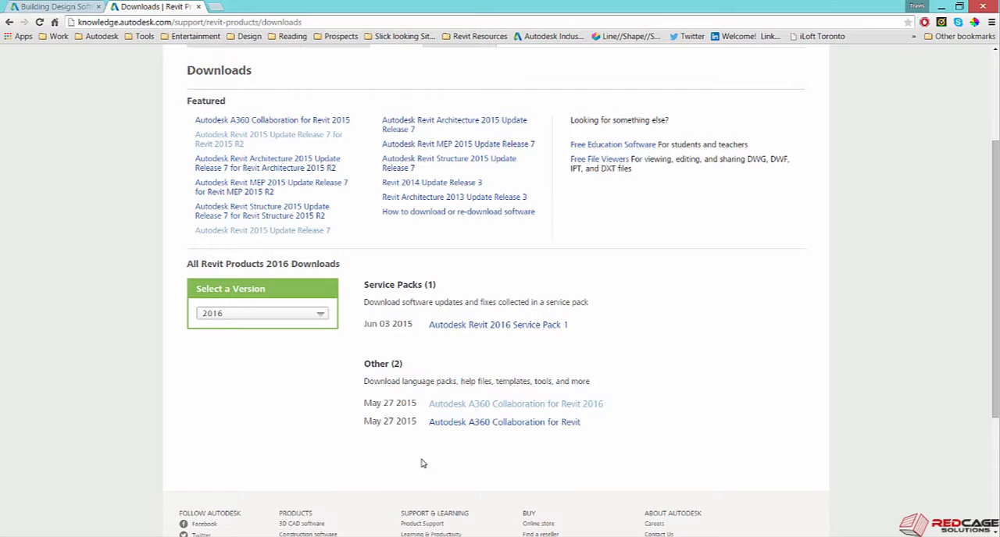
pyautogui.moveTo(503, 437)
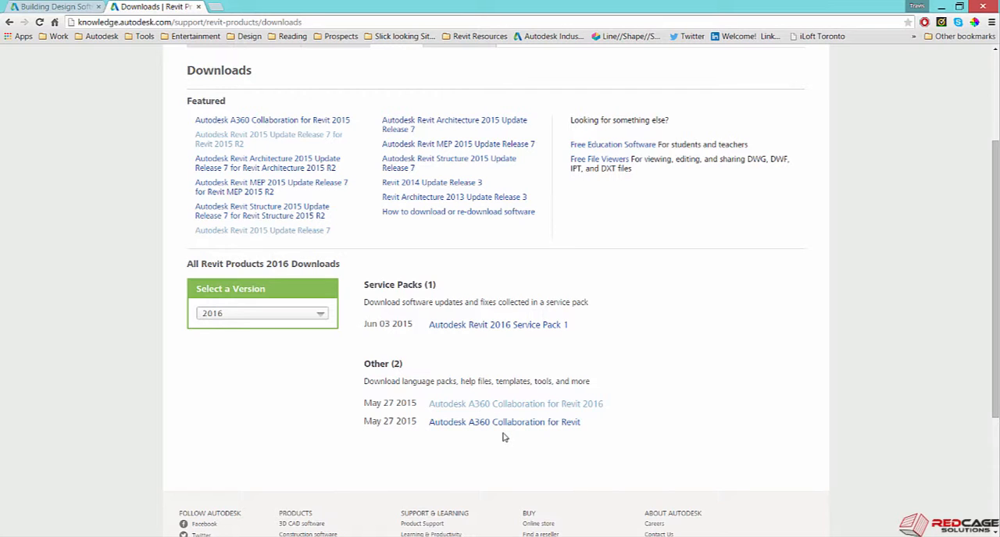
pyautogui.moveTo(526, 444)
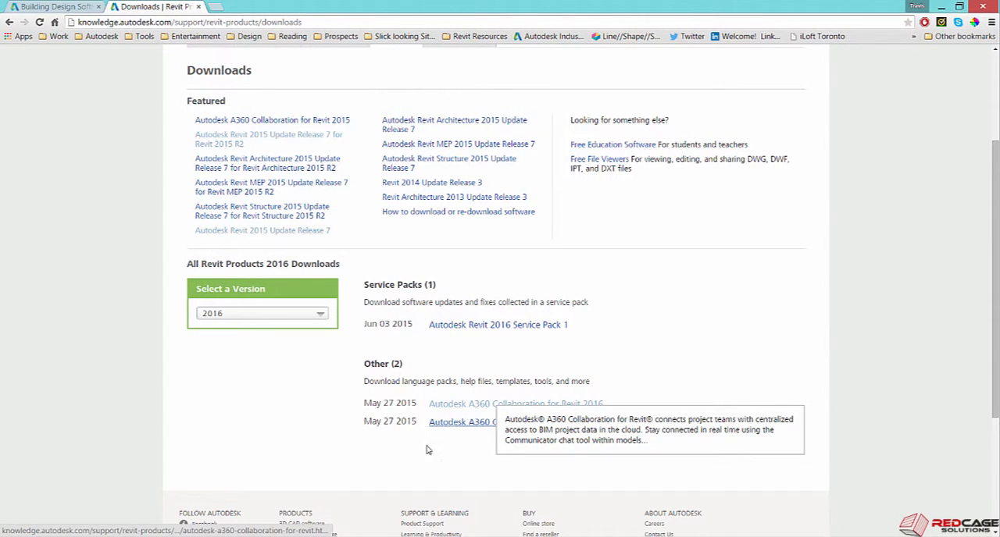
pyautogui.moveTo(84, 509)
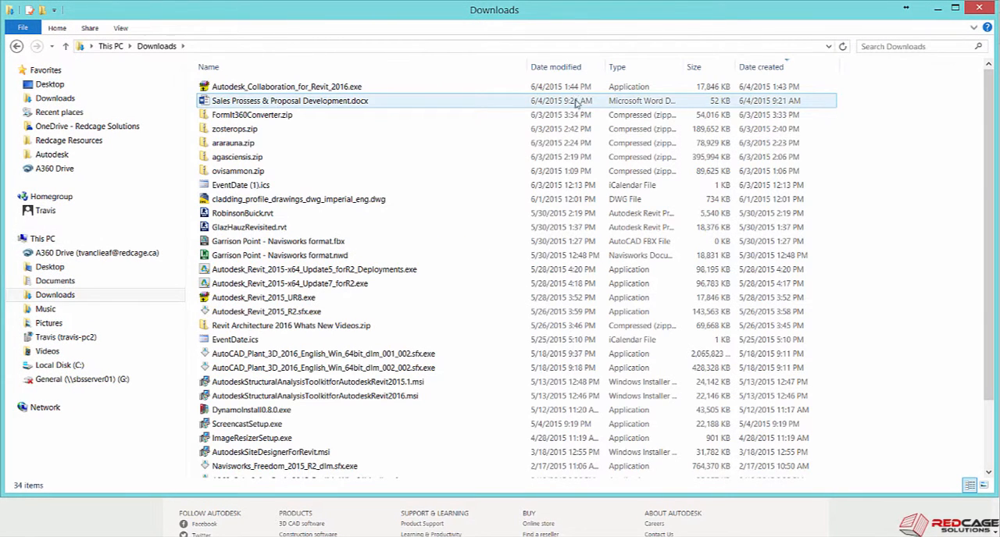
# - Run Autodesk_Collaboration_for_Revit_2016.exe from the Downloads folder
pyautogui.click(234, 128)
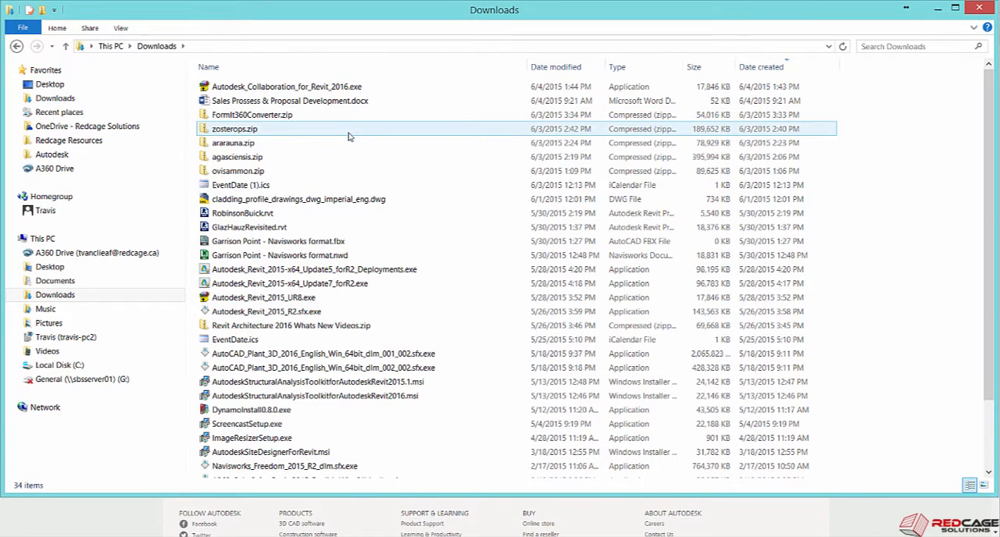
pyautogui.moveTo(266, 313)
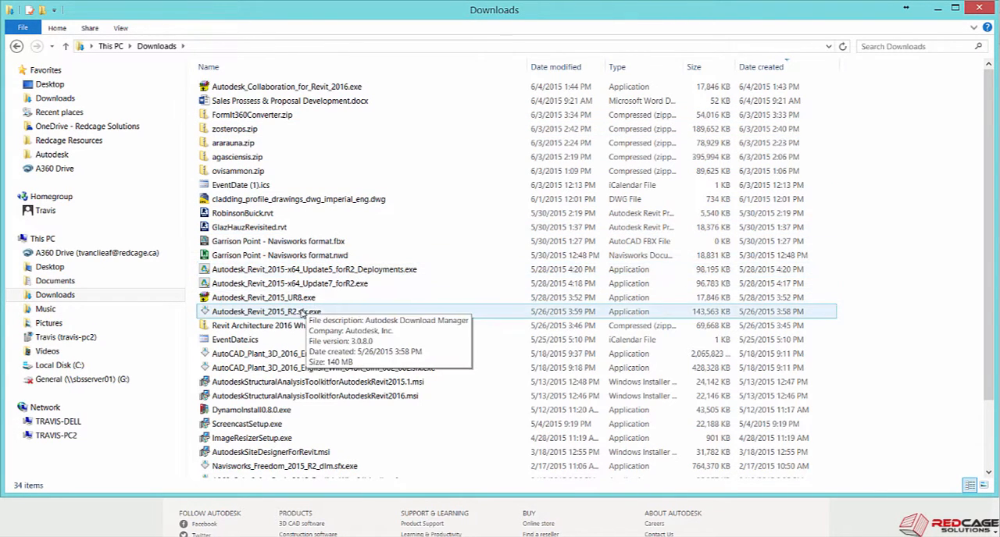
pyautogui.scroll(-3)
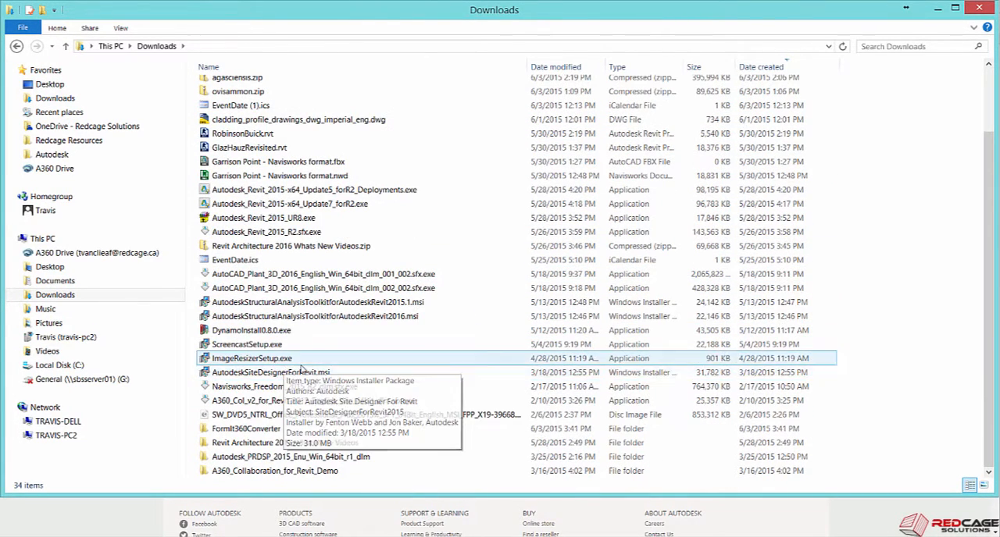
pyautogui.scroll(3)
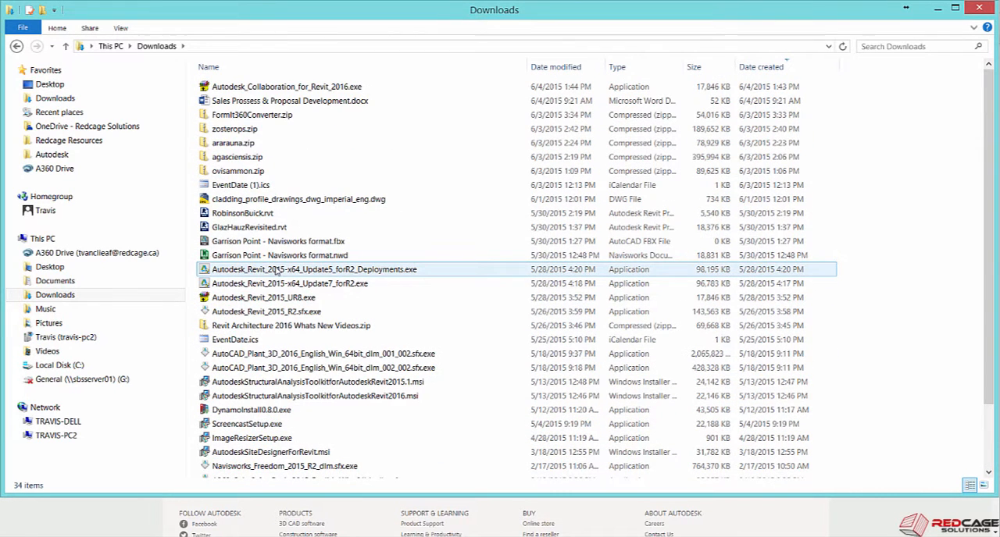
pyautogui.click(285, 88)
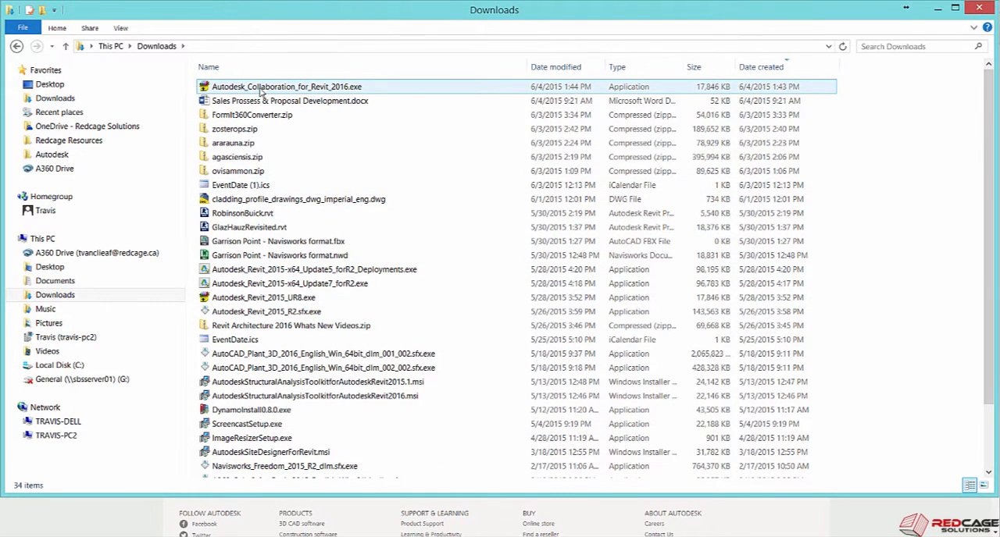
pyautogui.click(284, 87)
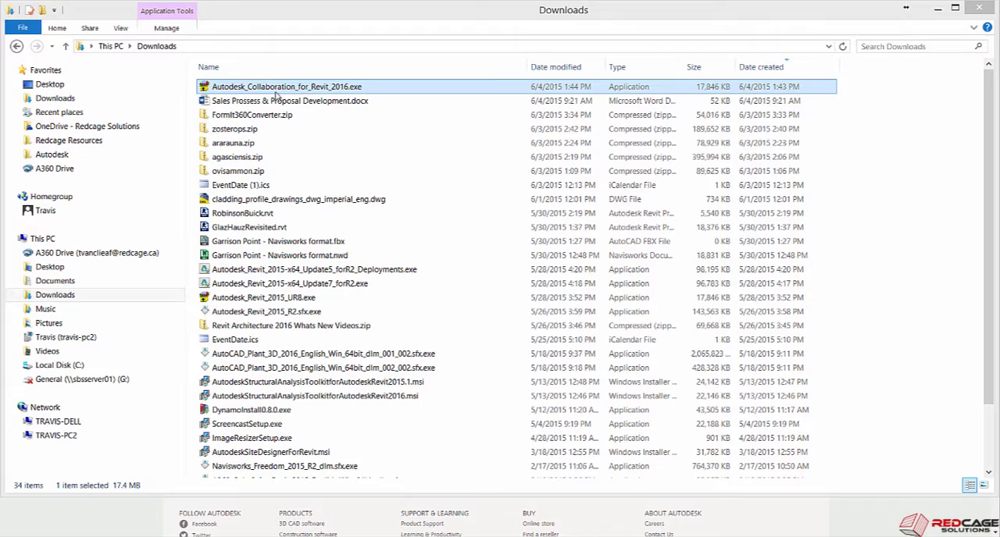
pyautogui.moveTo(300, 92)
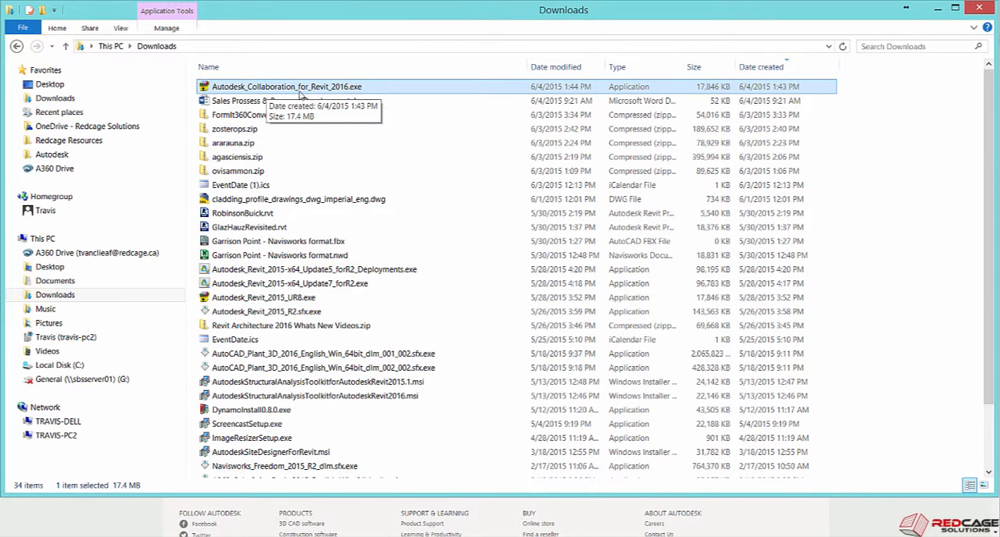
pyautogui.doubleClick(286, 86)
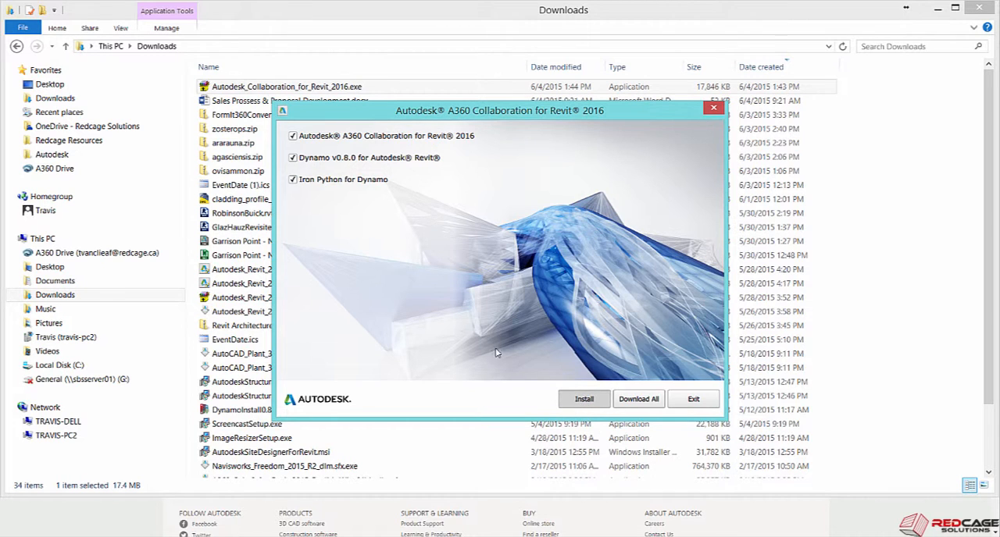
# - Install the checked A360 Collaboration, Dynamo and Iron Python components
pyautogui.click(585, 400)
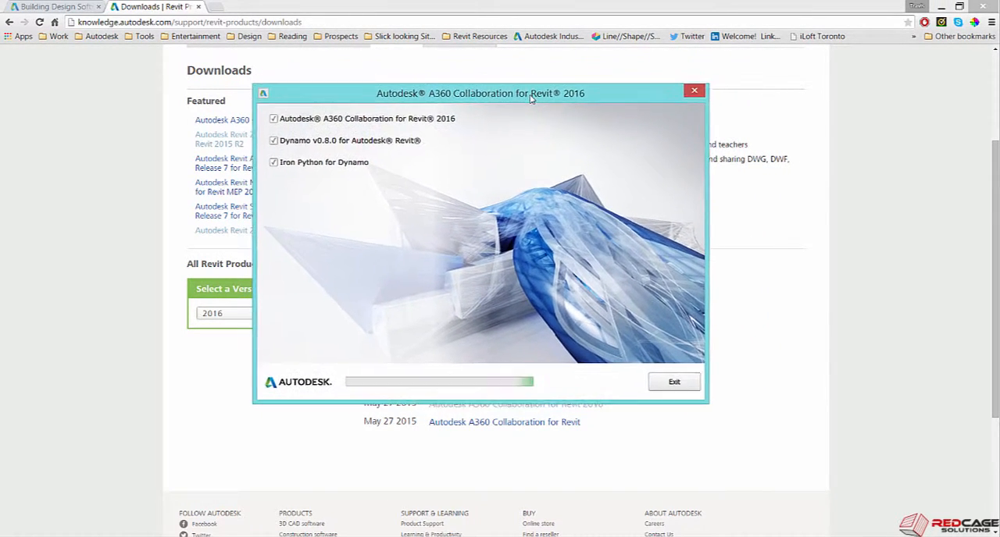
pyautogui.moveTo(480, 94); pyautogui.dragTo(550, 125)
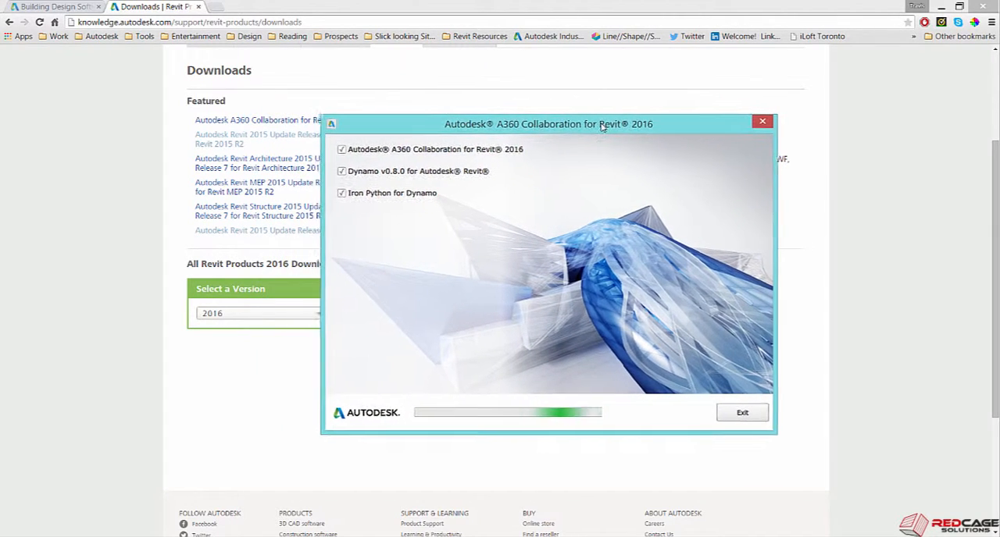
pyautogui.moveTo(550, 125); pyautogui.dragTo(560, 78)
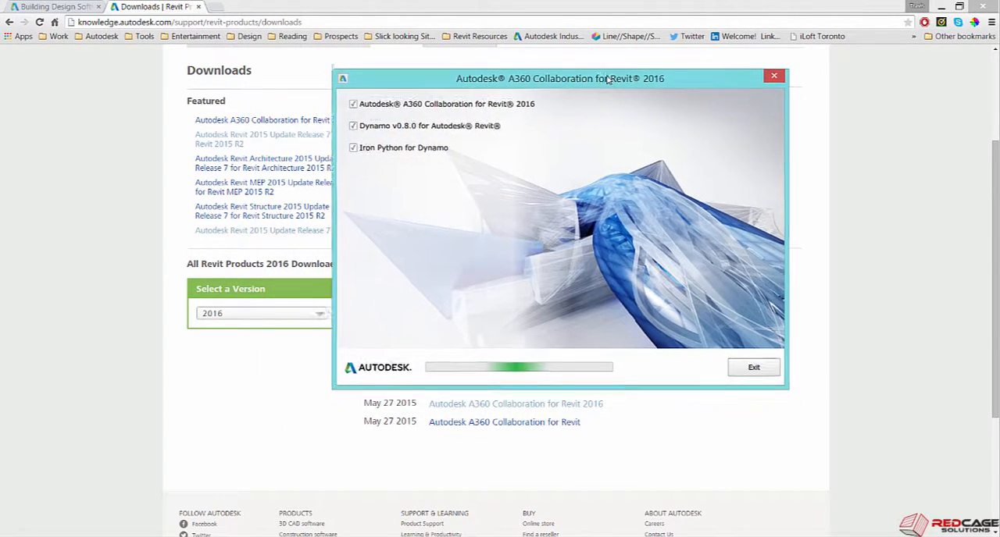
pyautogui.moveTo(559, 78); pyautogui.dragTo(484, 78)
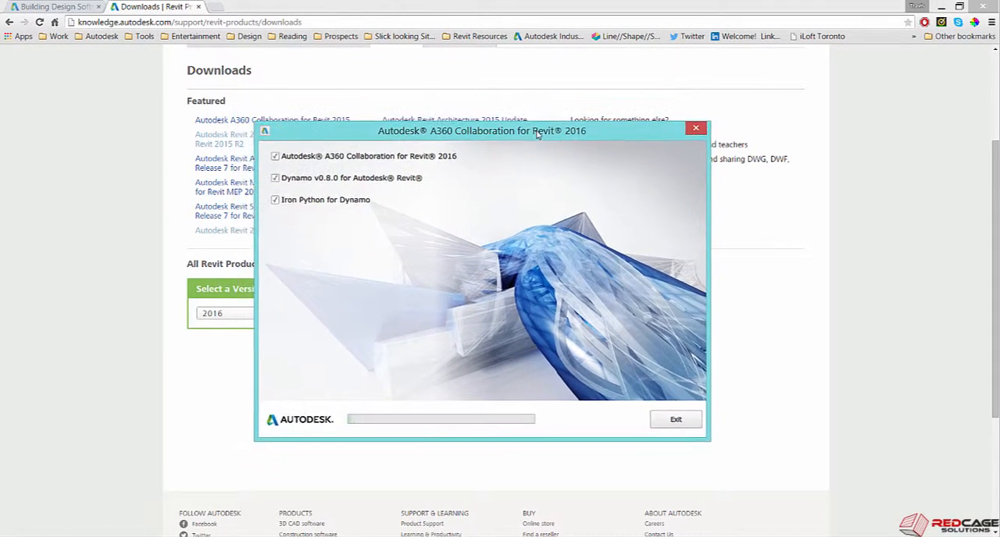
pyautogui.moveTo(481, 132); pyautogui.dragTo(575, 117)
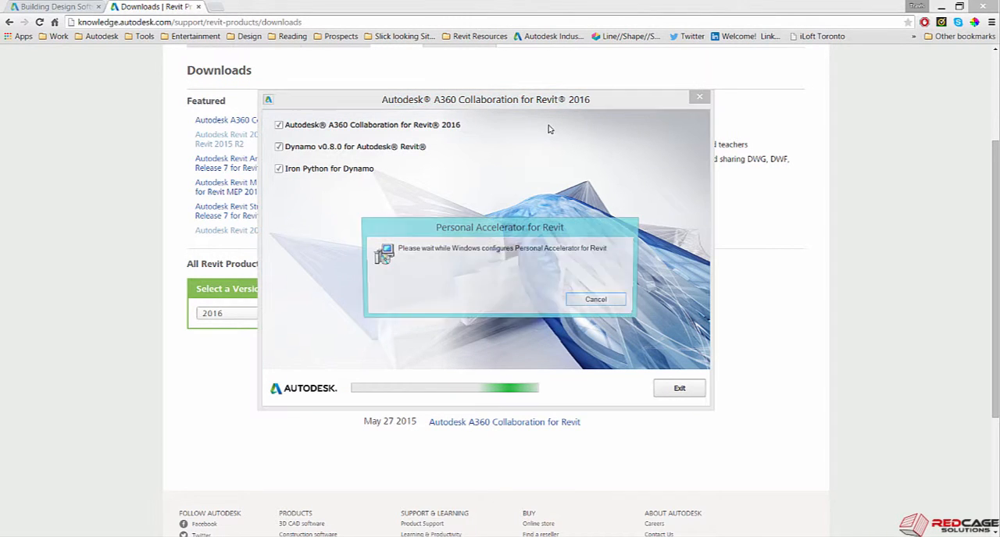
# - Acknowledge the 'Successfully installed' message and close the finished installer
pyautogui.click(595, 300)
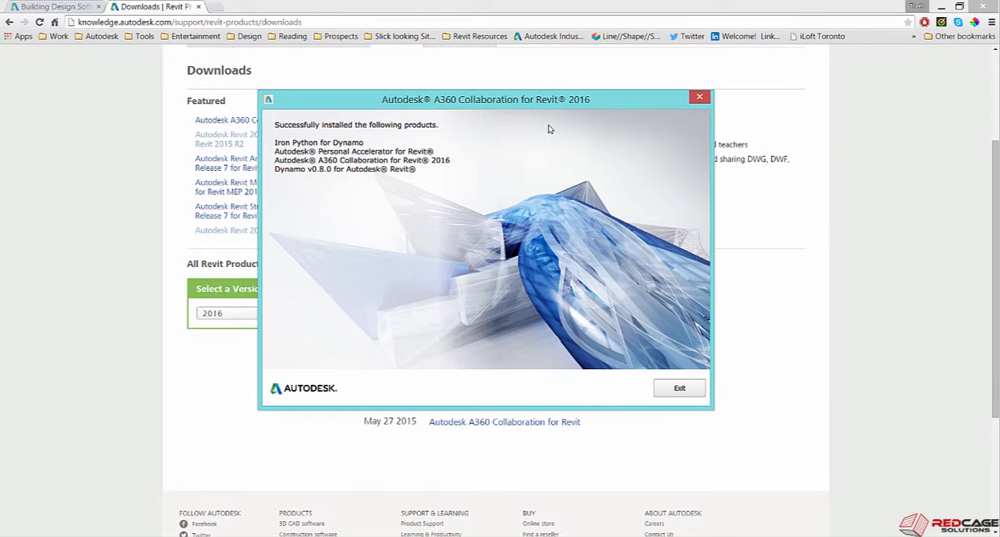
pyautogui.moveTo(384, 131)
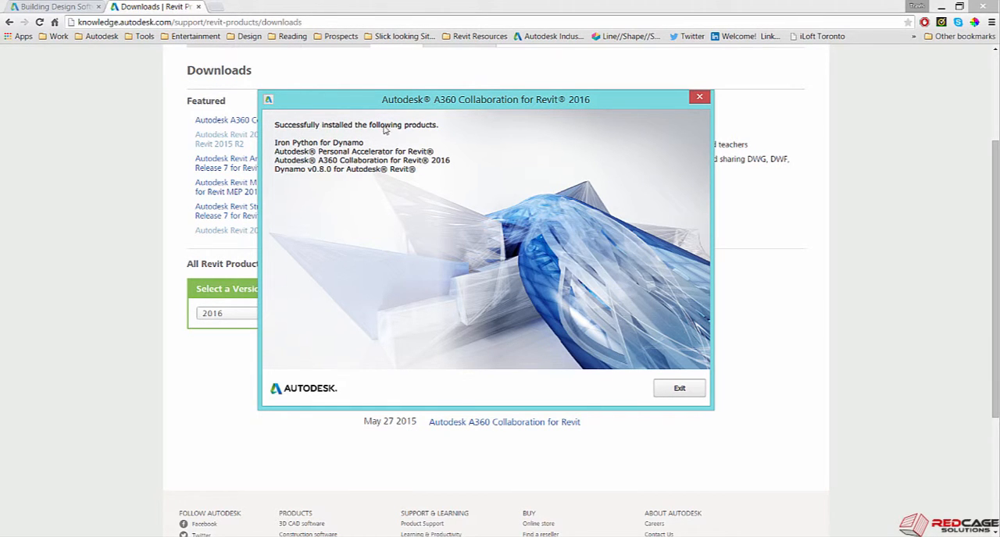
pyautogui.click(678, 387)
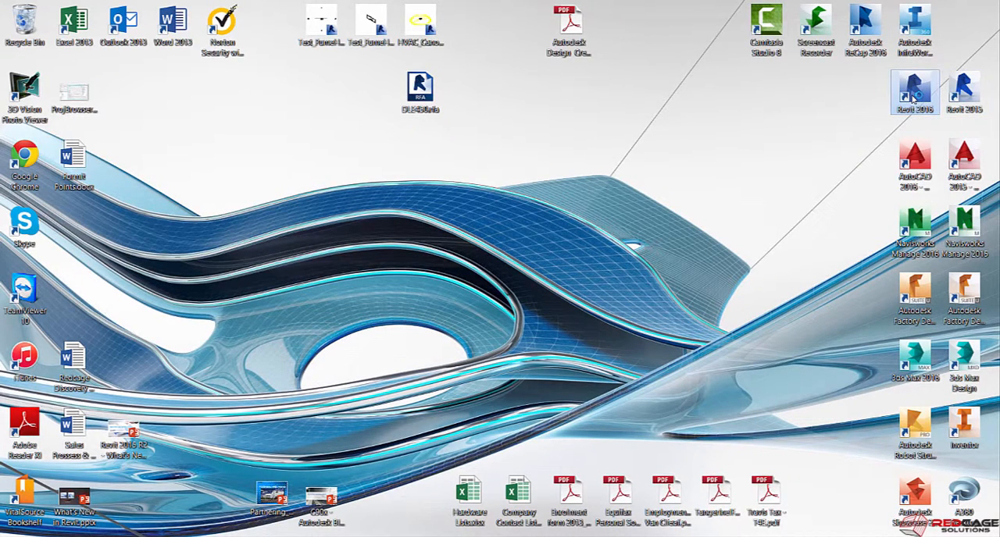
# - Launch Revit 2016 from its desktop shortcut
pyautogui.doubleClick(914, 93)
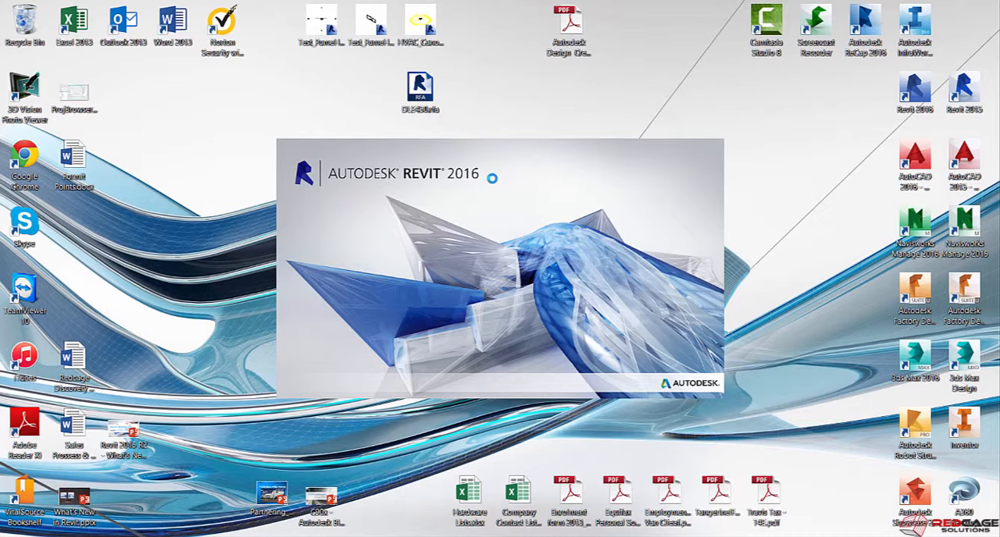